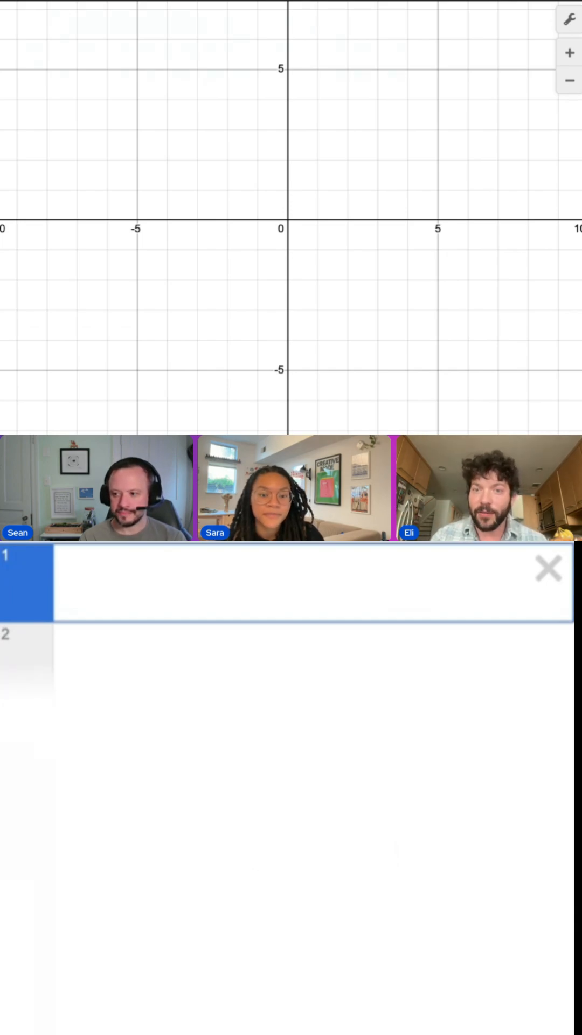
- Enter slider a=1.3, starting value f(1)=a and recursion f(n)=f(n−1)²+a
type("a=")
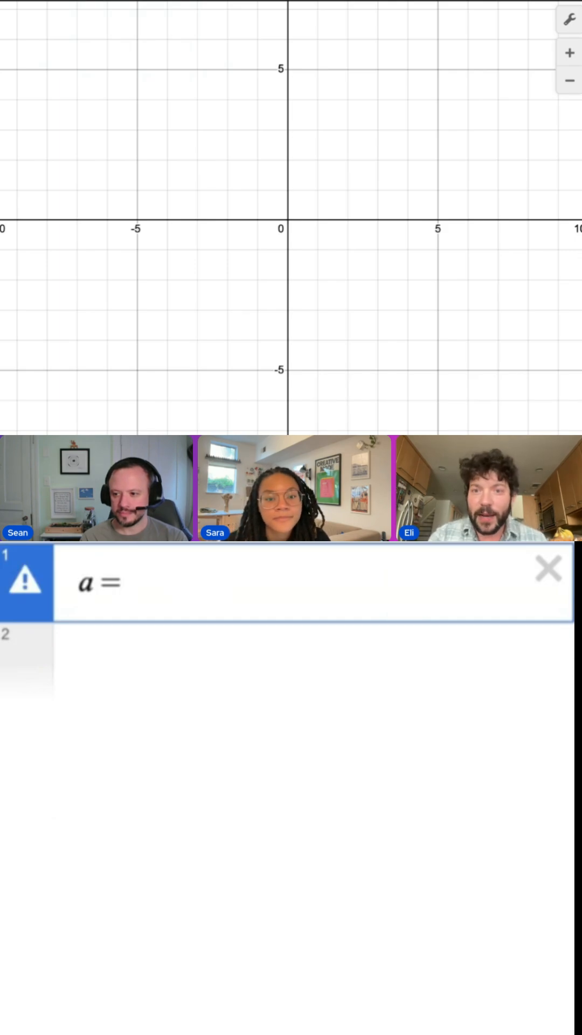
type("1.3")
left_click(314, 659)
type("f(1) =")
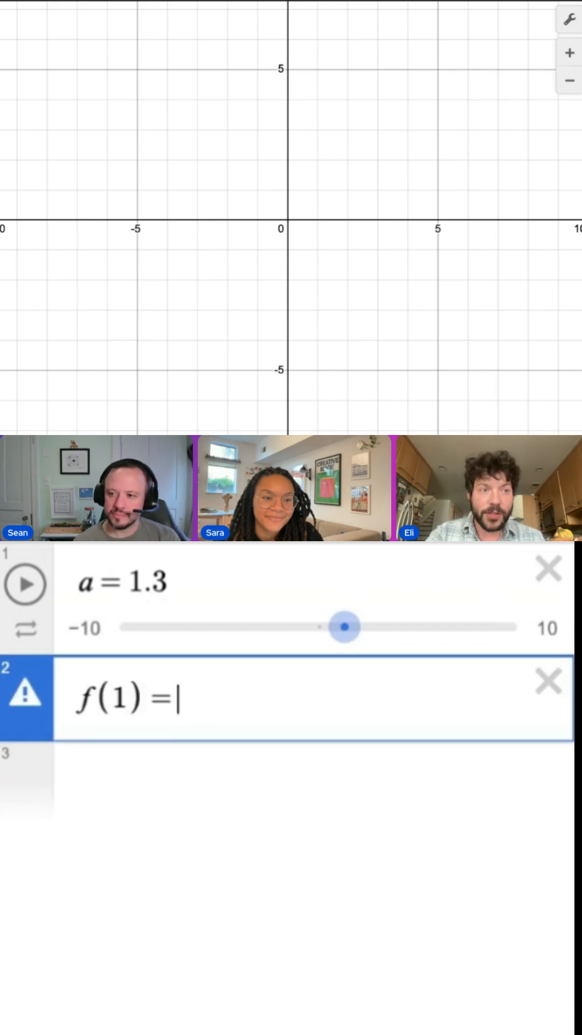
type("a")
left_click(314, 780)
type("f(n)=f(n-1)^2")
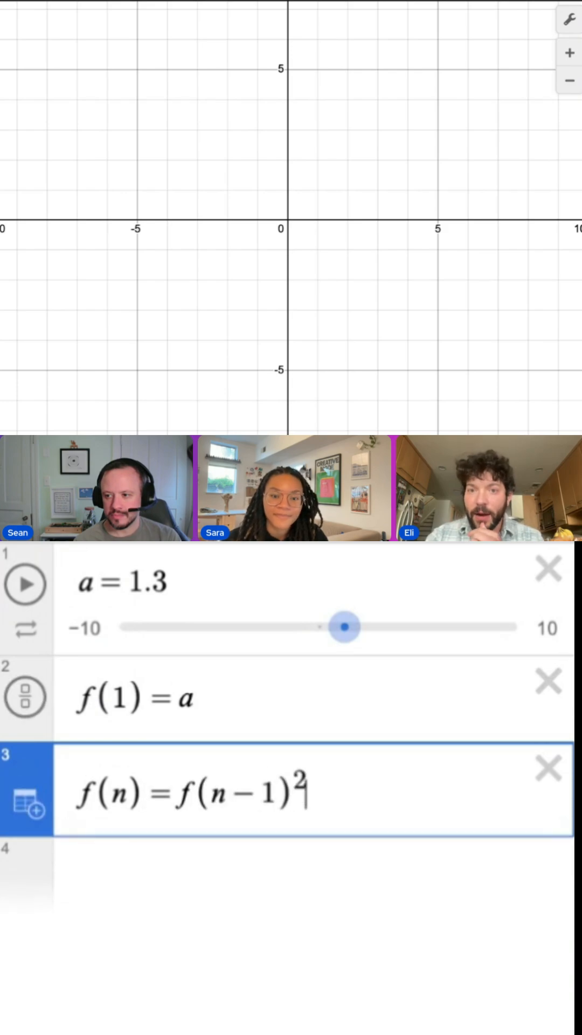
type("+a")
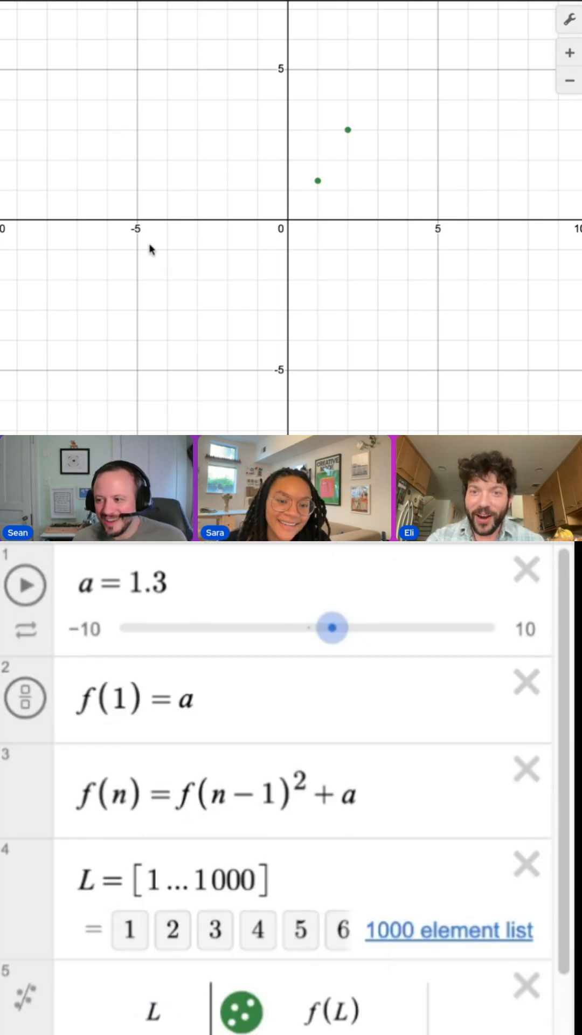
mouse_move(191, 825)
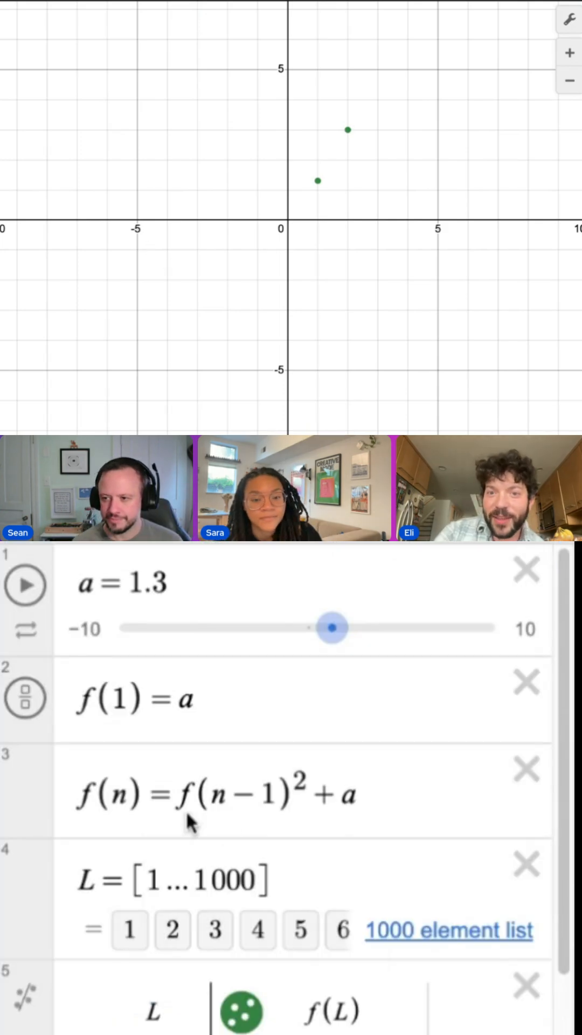
- Lower a to 0.01 and extend the term list L to [1…5000]
left_click_drag(332, 628, 324, 627)
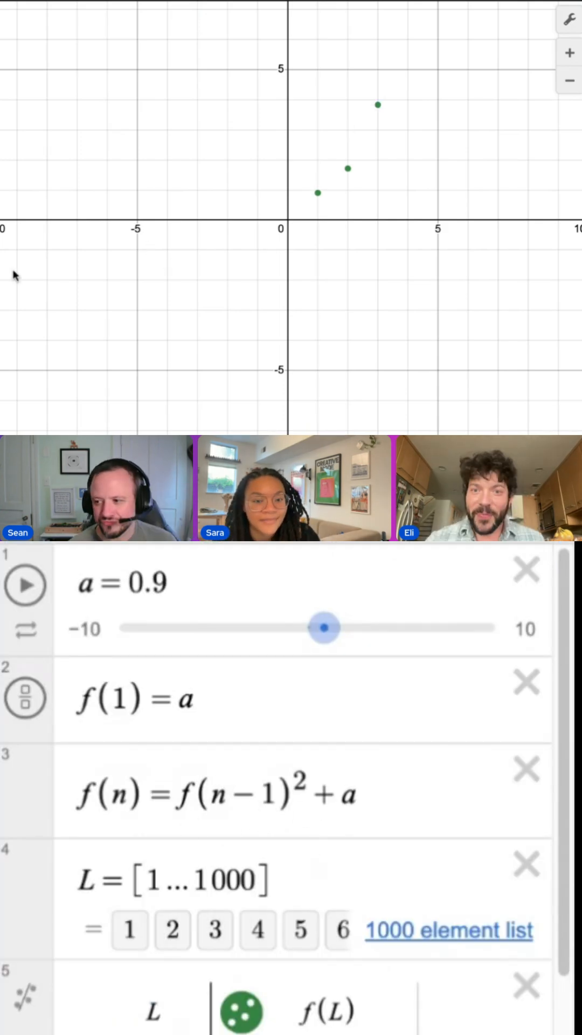
left_click_drag(326, 628, 309, 628)
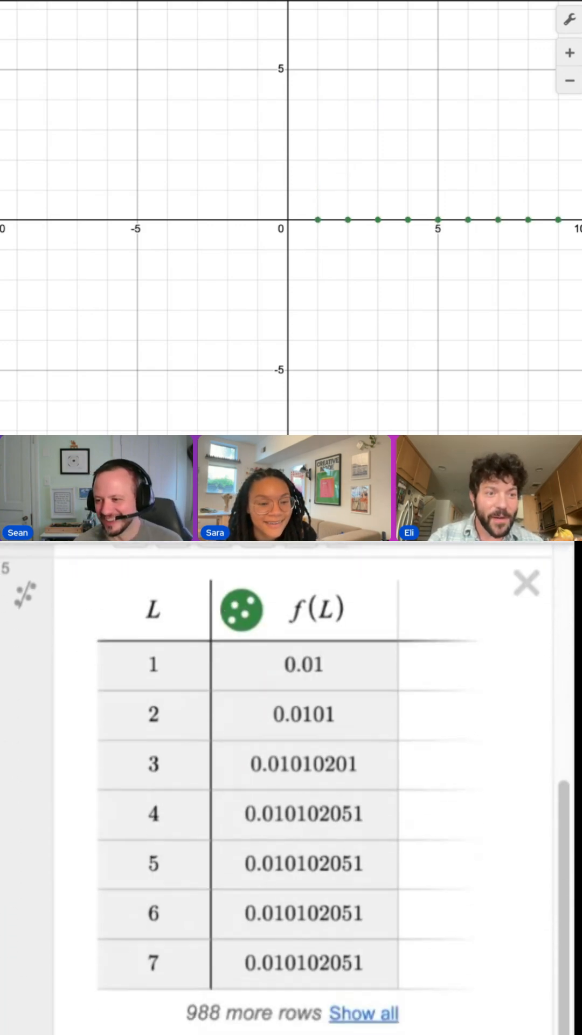
scroll("down", 3)
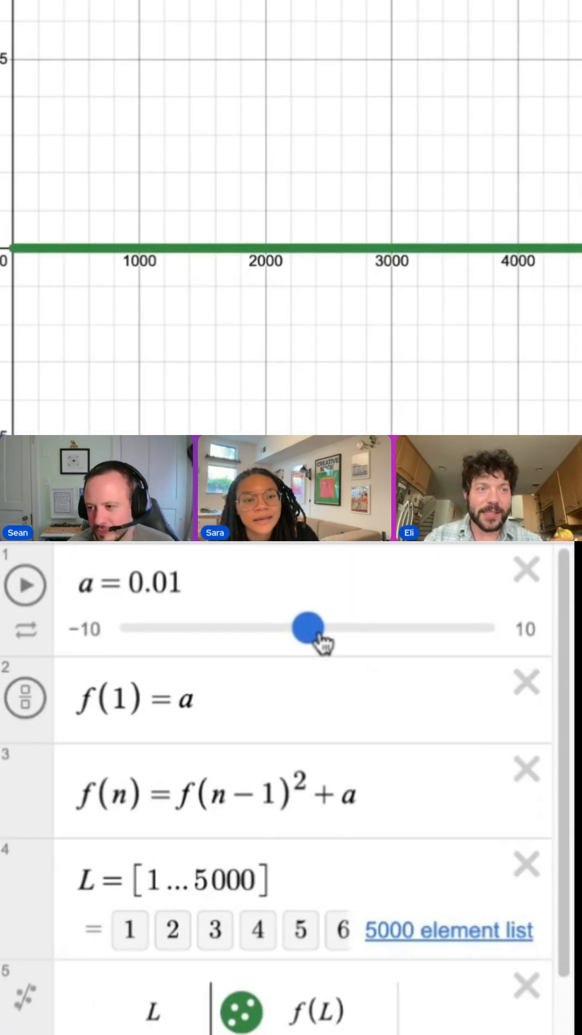
- Adjust a to 0.25 with slider limits −2 and 2
left_click_drag(308, 629, 314, 629)
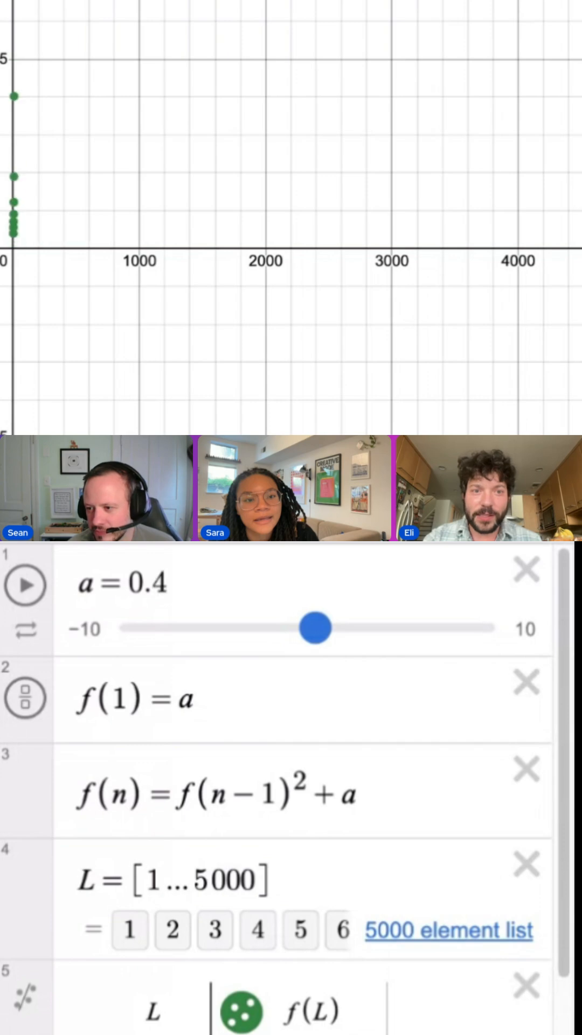
left_click_drag(320, 628, 311, 628)
type("25")
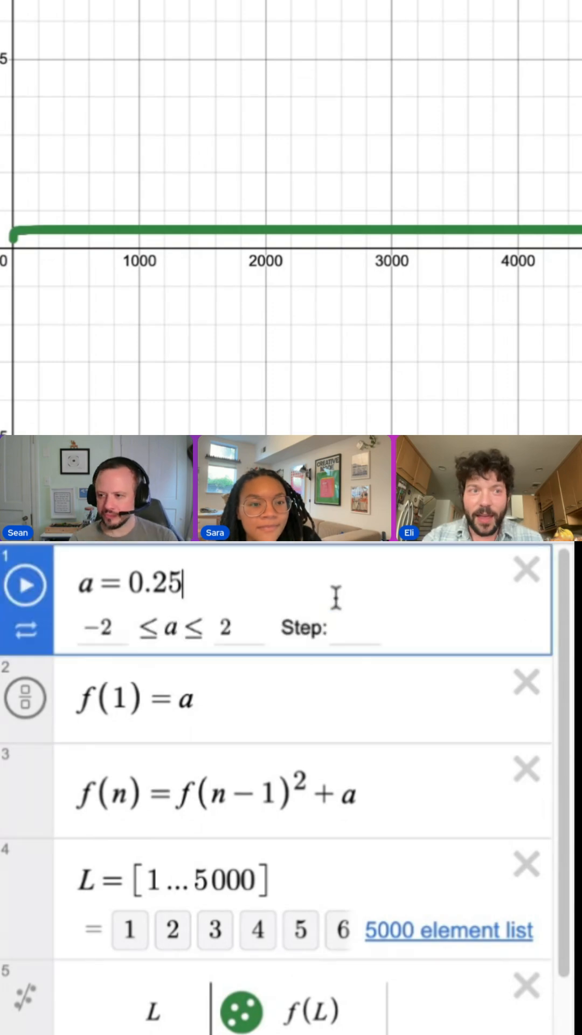
- Finish the slider range edit and lower a from 0.25 through zero to about −0.24
type("1")
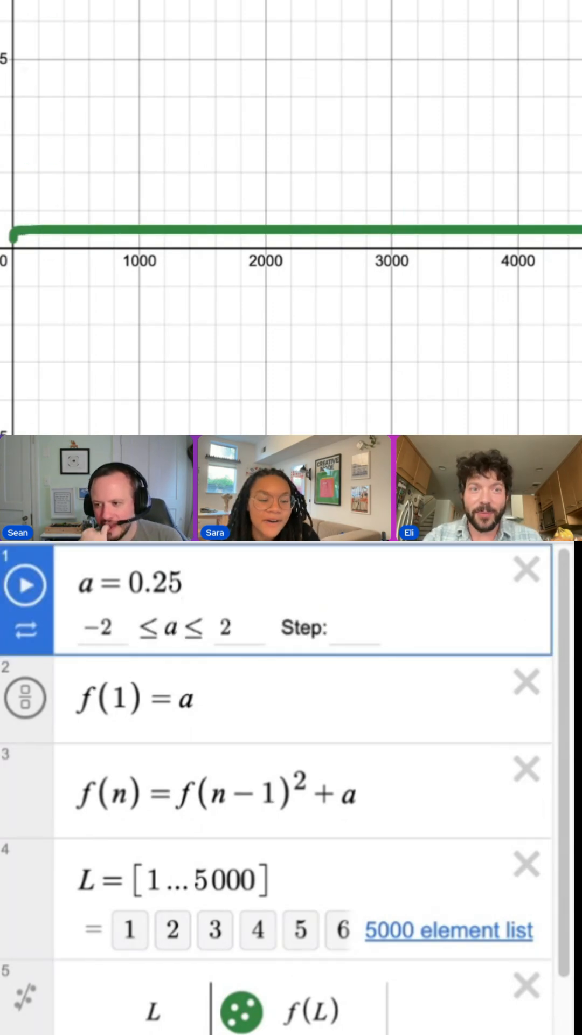
left_click(129, 584)
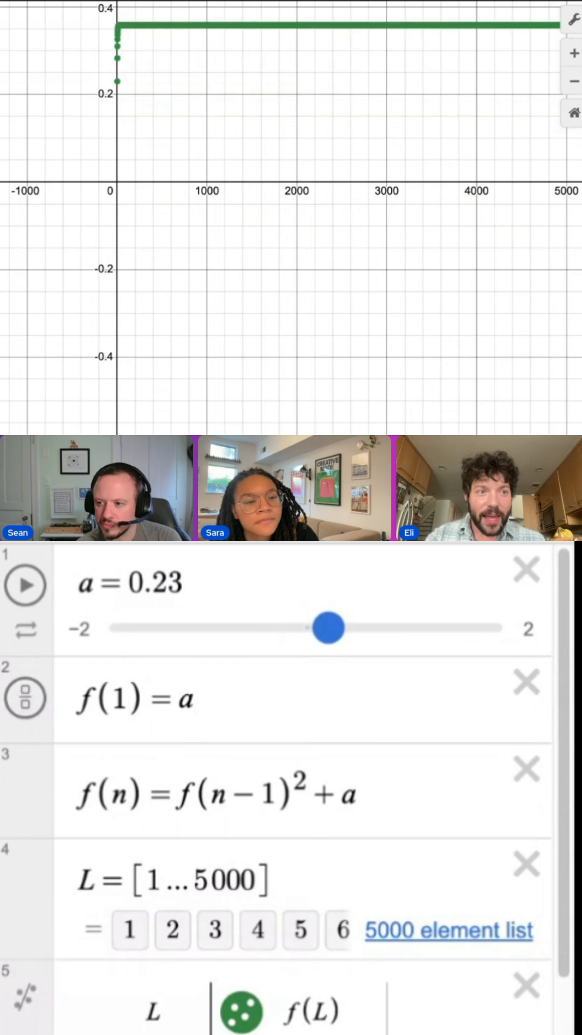
left_click_drag(329, 628, 320, 629)
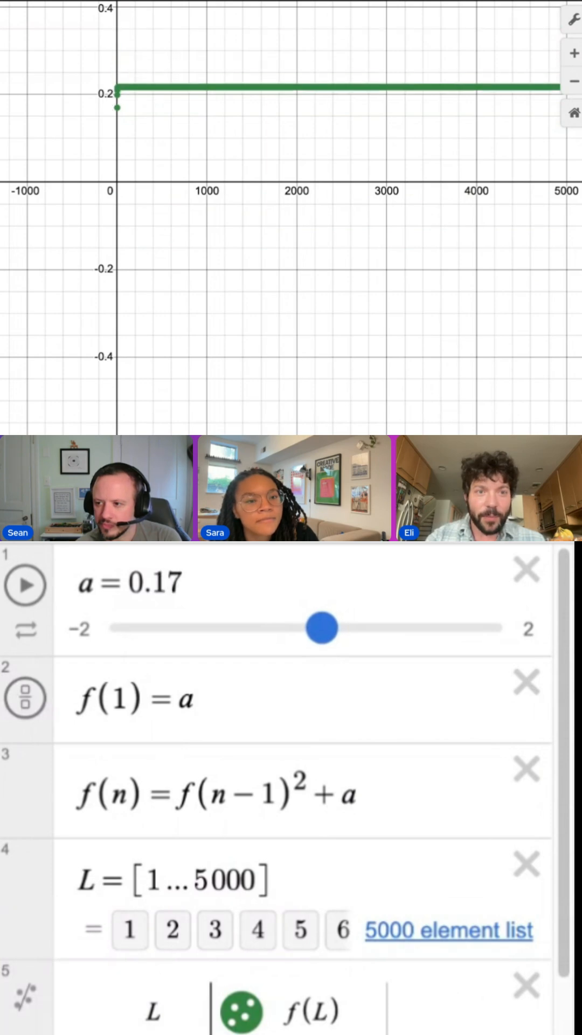
left_click_drag(323, 627, 299, 627)
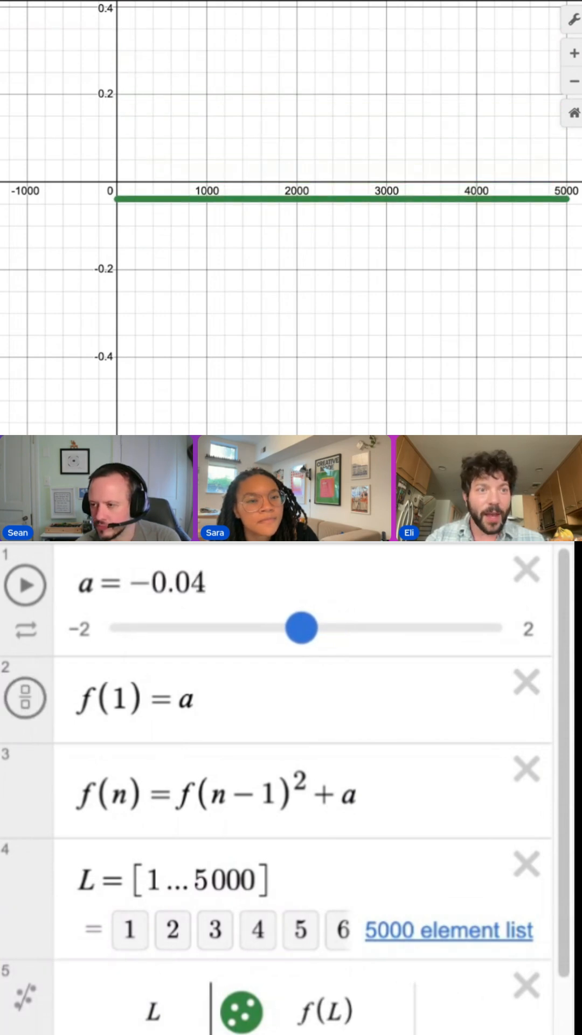
left_click_drag(302, 629, 284, 629)
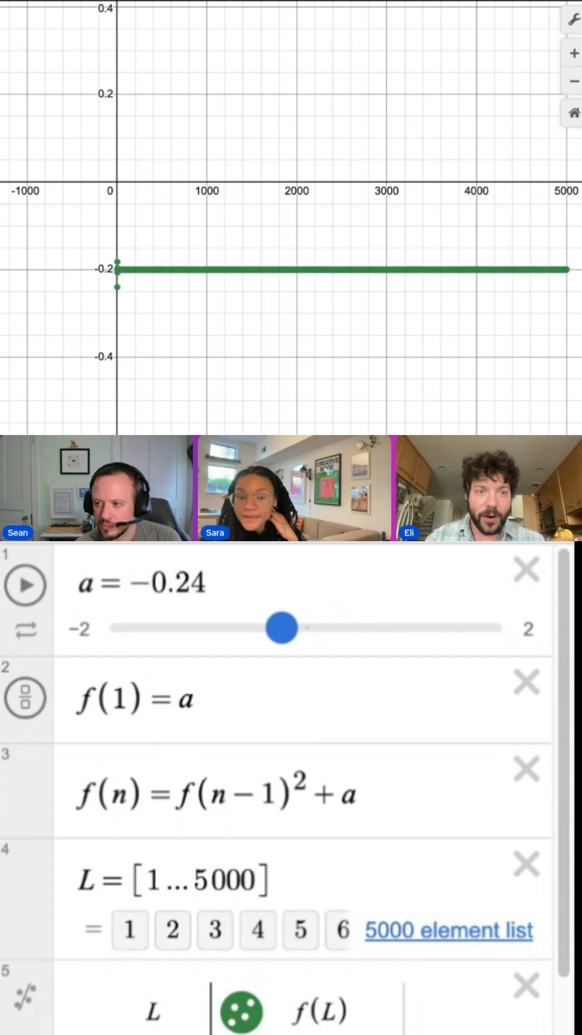
- Lower a through −0.4 and −0.64 until the terms split into two levels near −0.76
left_click_drag(279, 628, 258, 628)
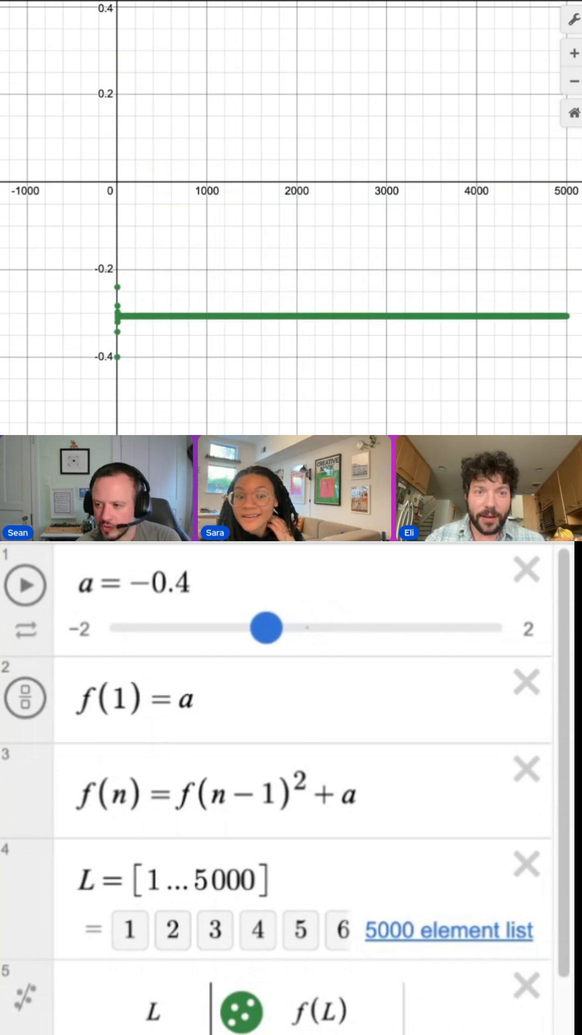
left_click_drag(267, 628, 251, 627)
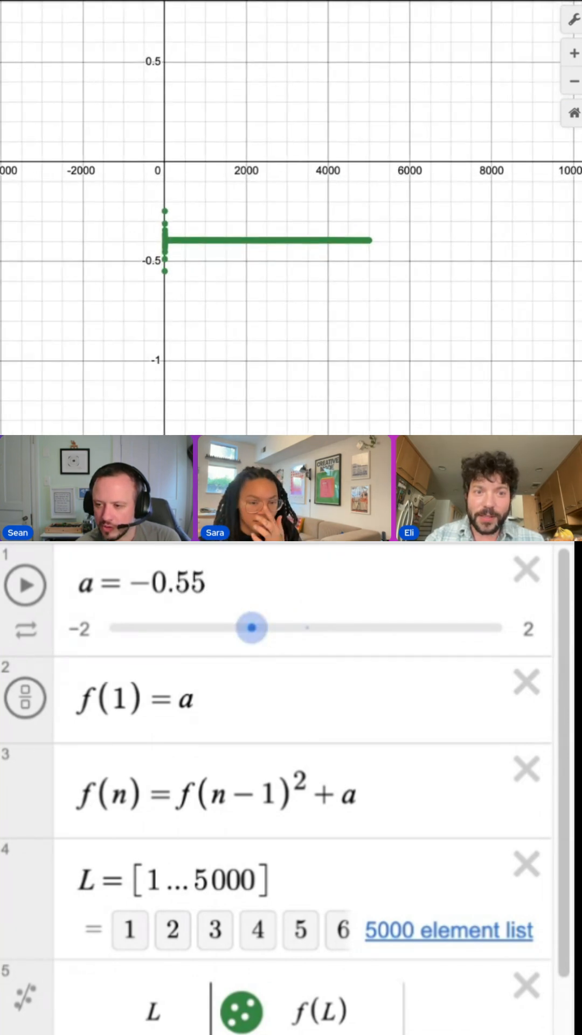
left_click_drag(254, 627, 244, 628)
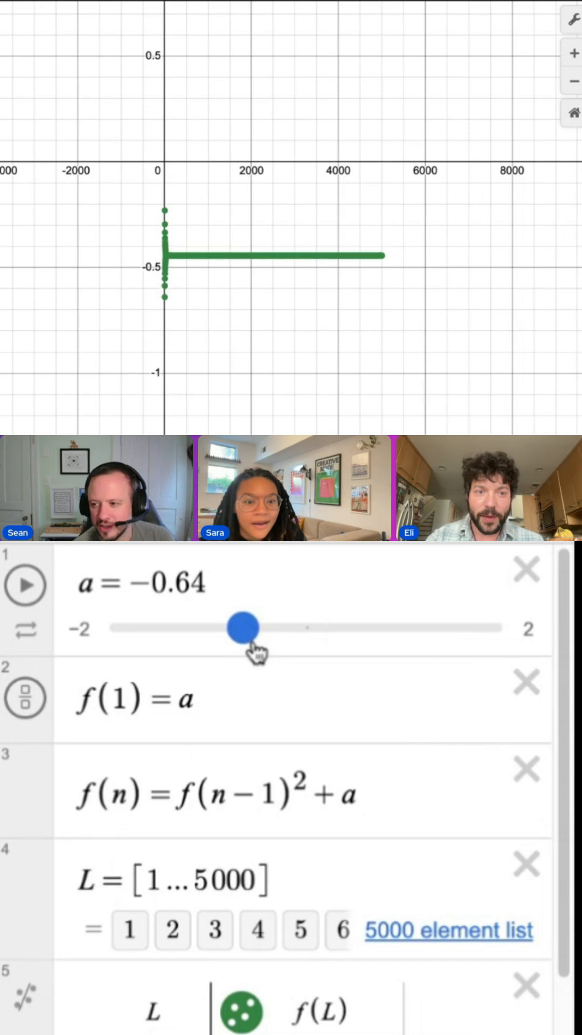
left_click_drag(246, 627, 229, 627)
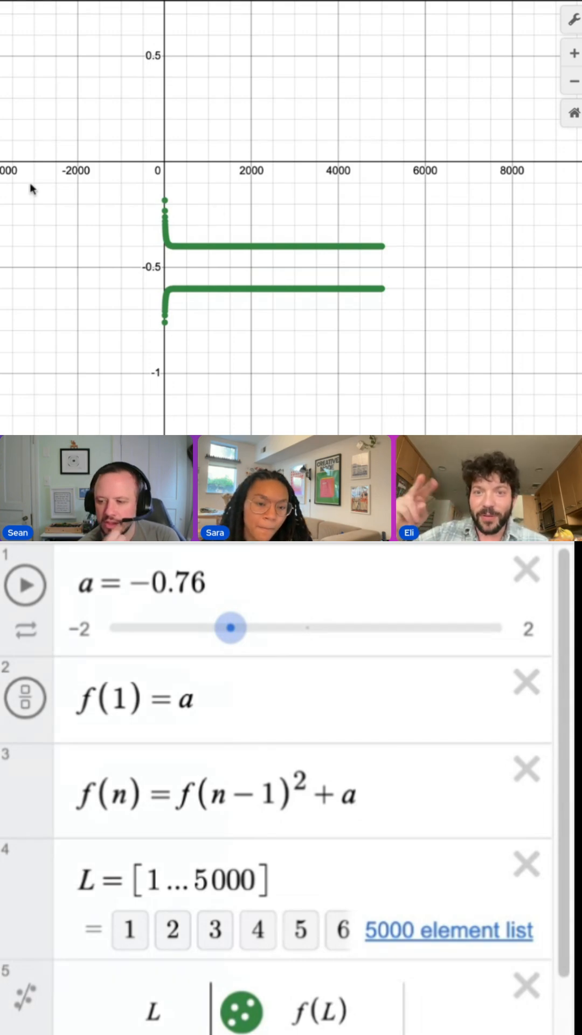
- Move a through −0.82, −0.8 and −1 down to −1.3, giving four flat branches
left_click_drag(231, 627, 225, 628)
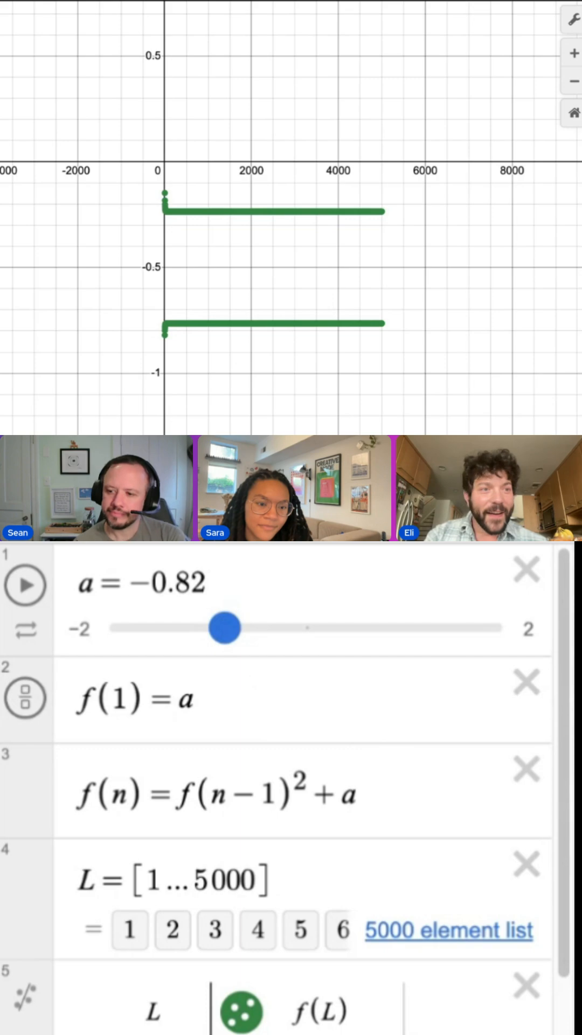
left_click_drag(224, 628, 227, 628)
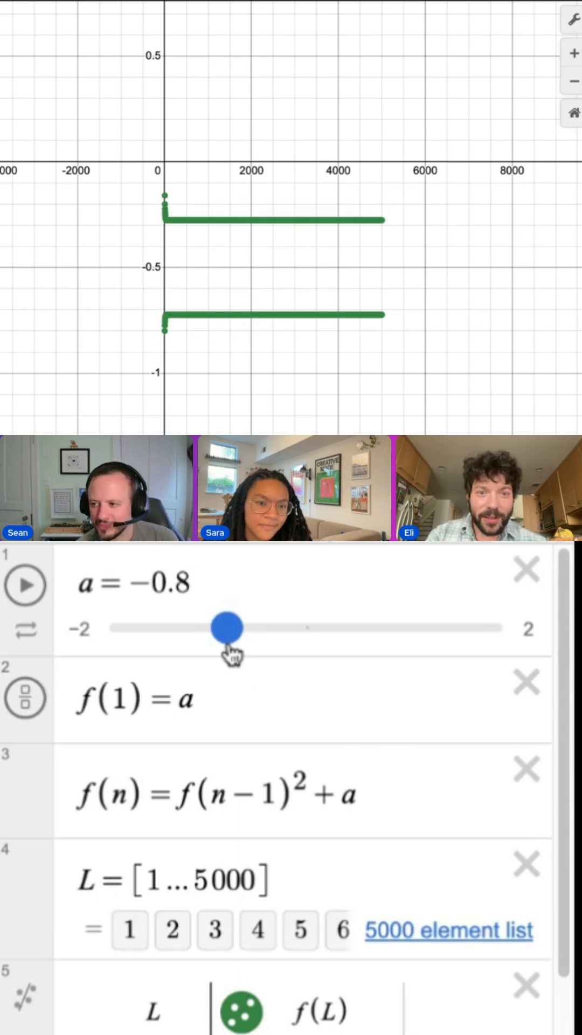
left_click_drag(228, 629, 221, 629)
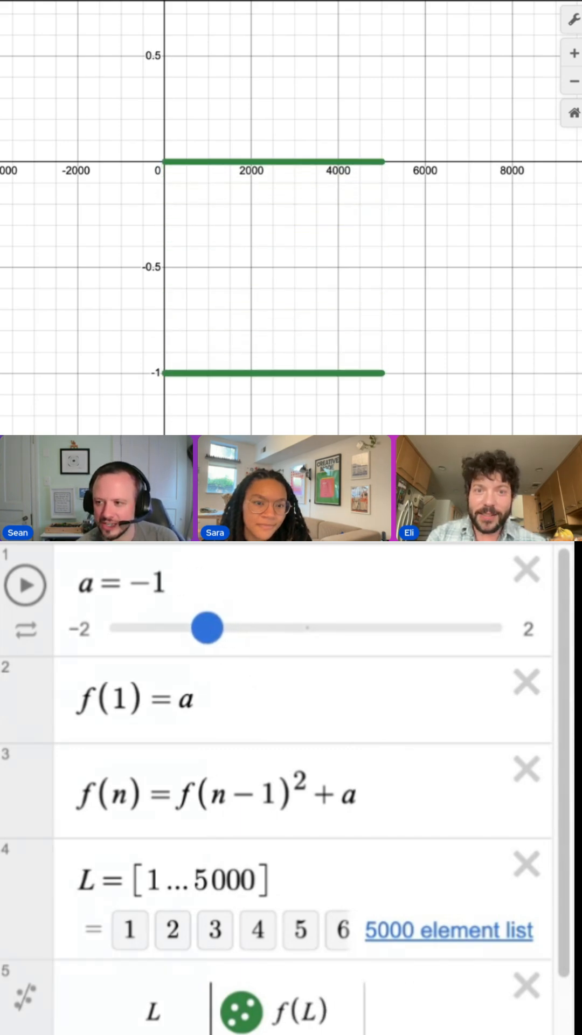
left_click_drag(208, 628, 177, 628)
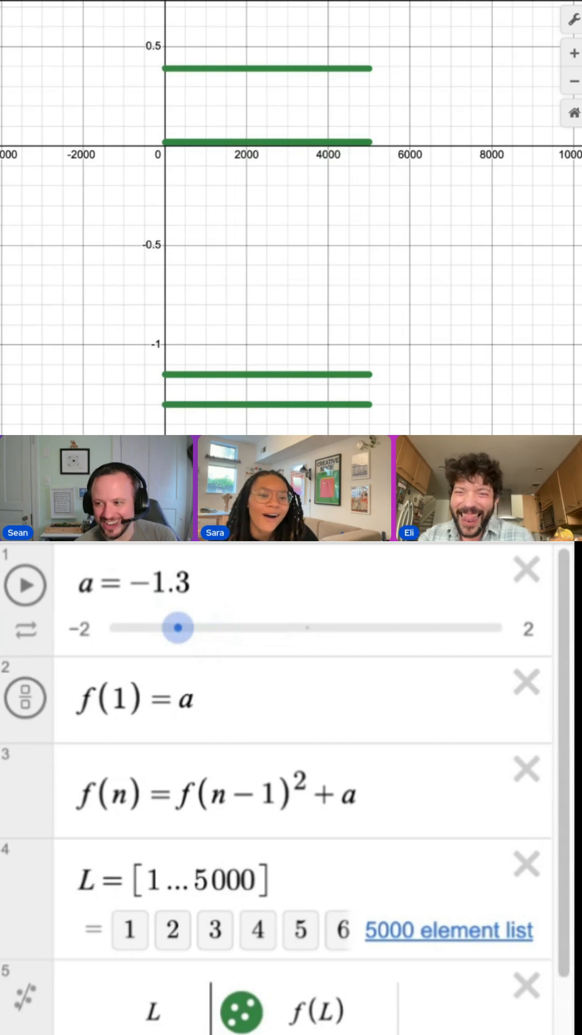
mouse_move(286, 298)
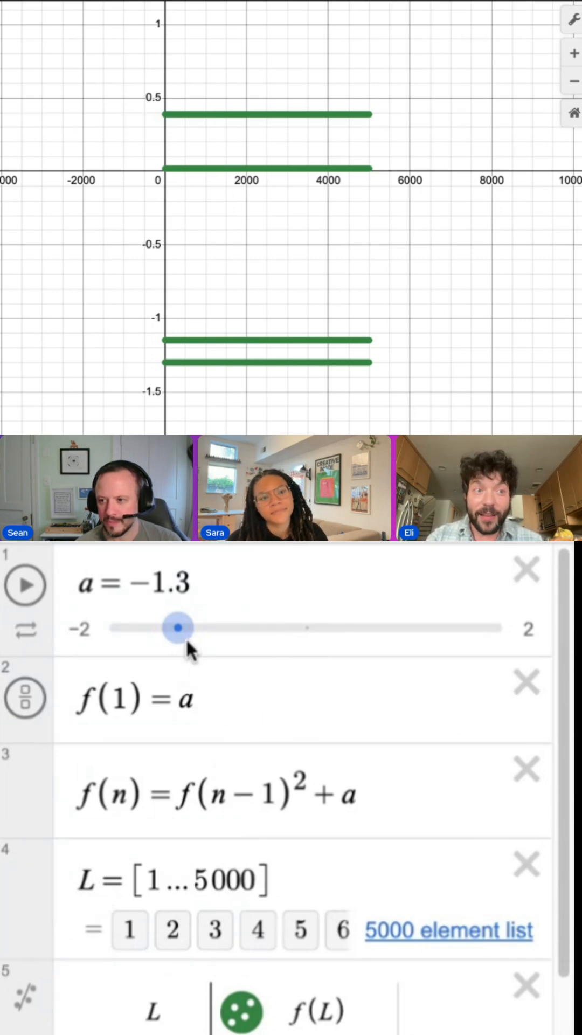
- Lower a through −1.4 and −1.45 to about −1.54 chaos, then back to −1.5
left_click_drag(182, 627, 165, 628)
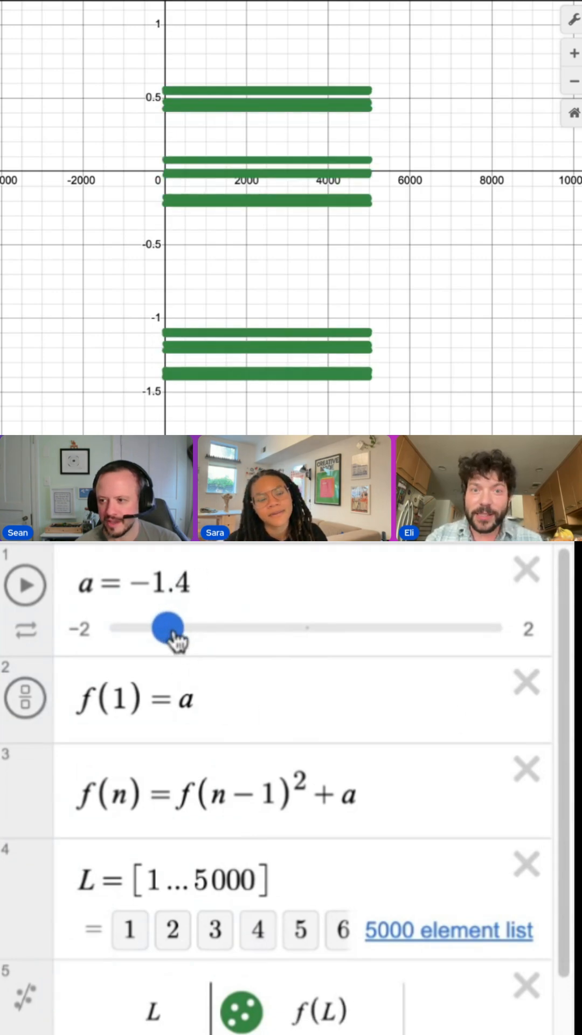
left_click_drag(170, 627, 164, 627)
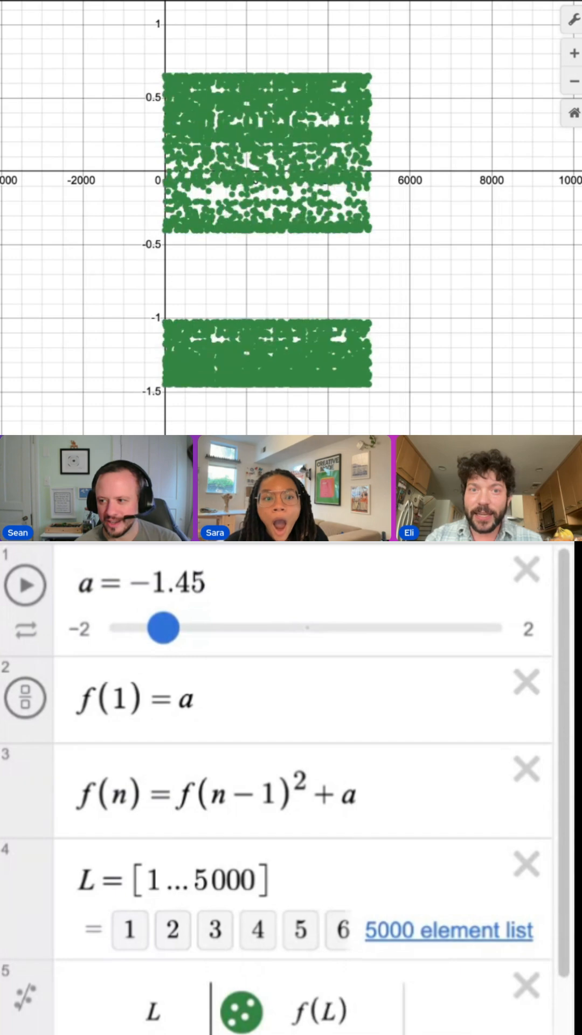
left_click_drag(165, 628, 153, 627)
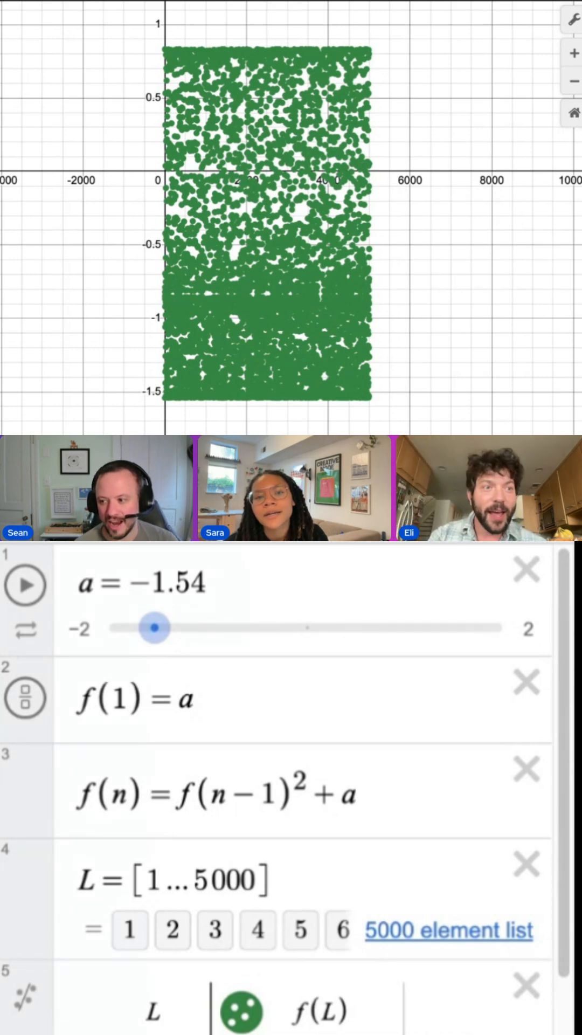
left_click_drag(153, 628, 161, 628)
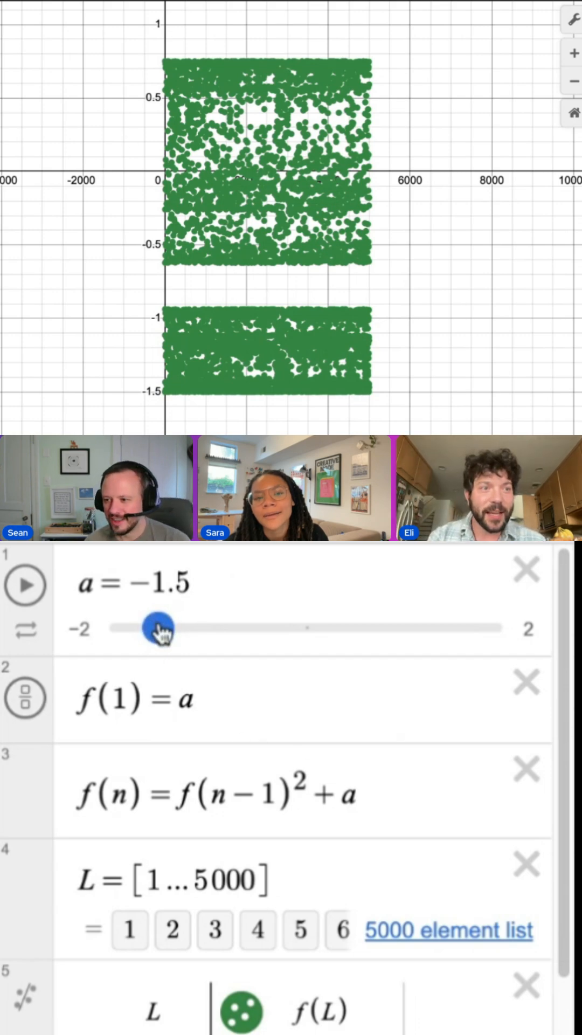
- Lower a to −1.6, −1.63 with six steady levels, then −1.66 back into chaos
left_click_drag(159, 628, 147, 628)
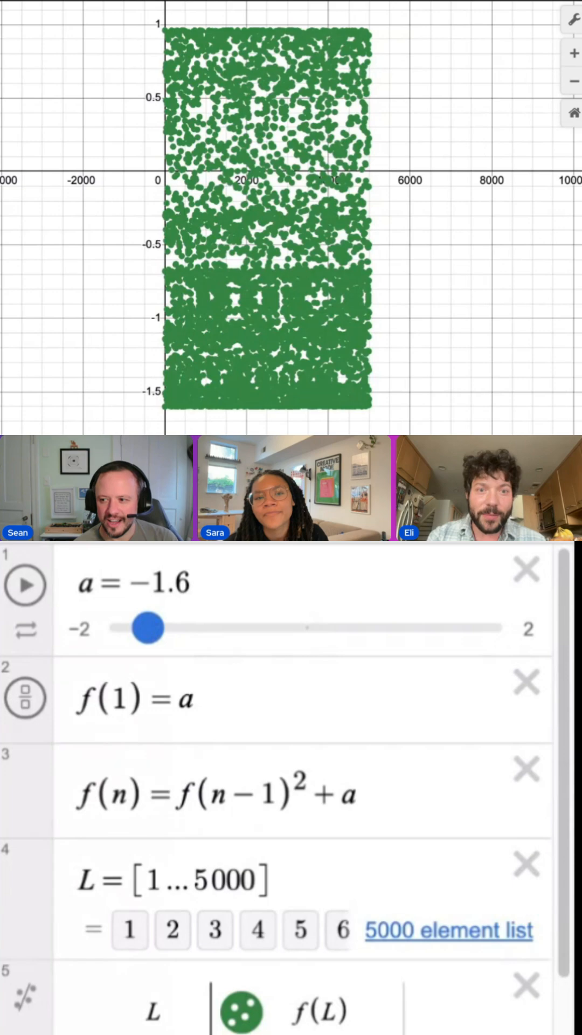
left_click_drag(146, 628, 146, 629)
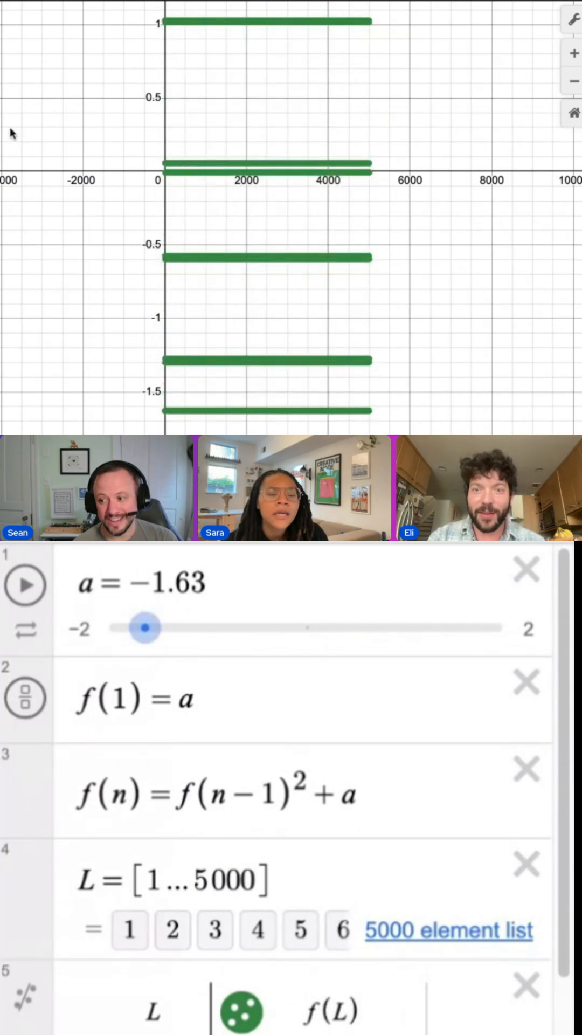
left_click_drag(146, 628, 142, 628)
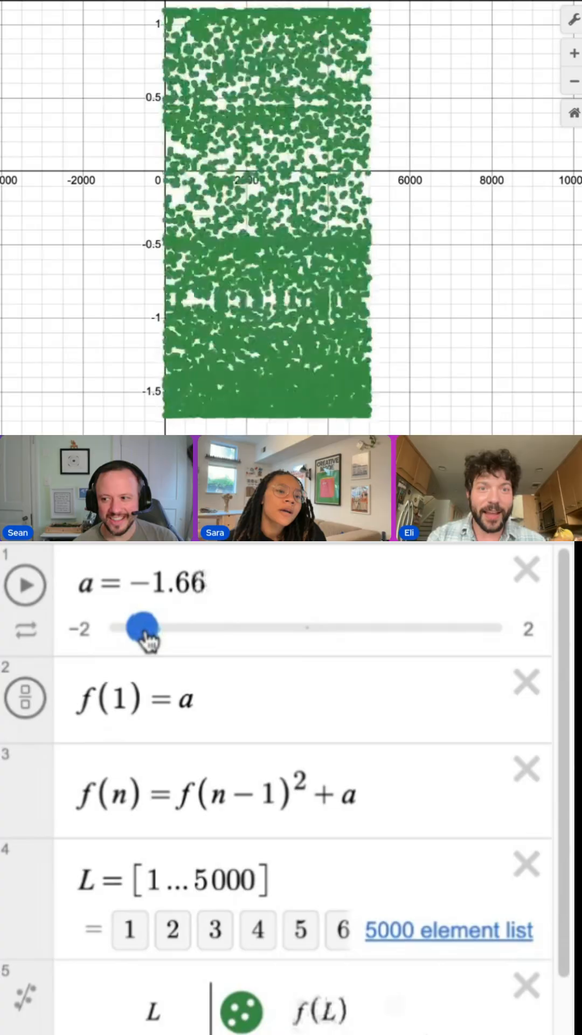